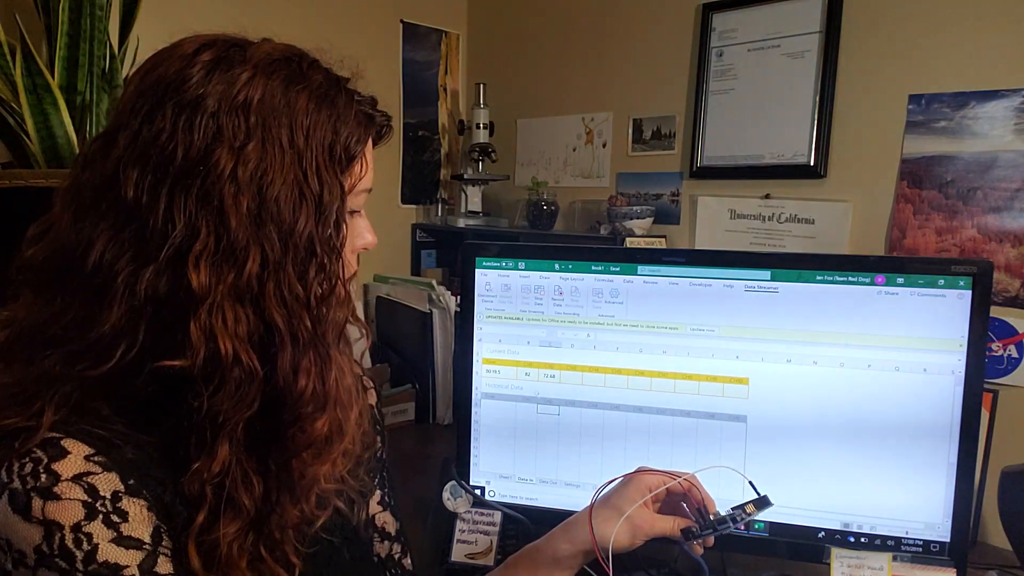
Switch to the Data Out (To Device) sheet of the Data Streamer workbook
left_click(546, 482)
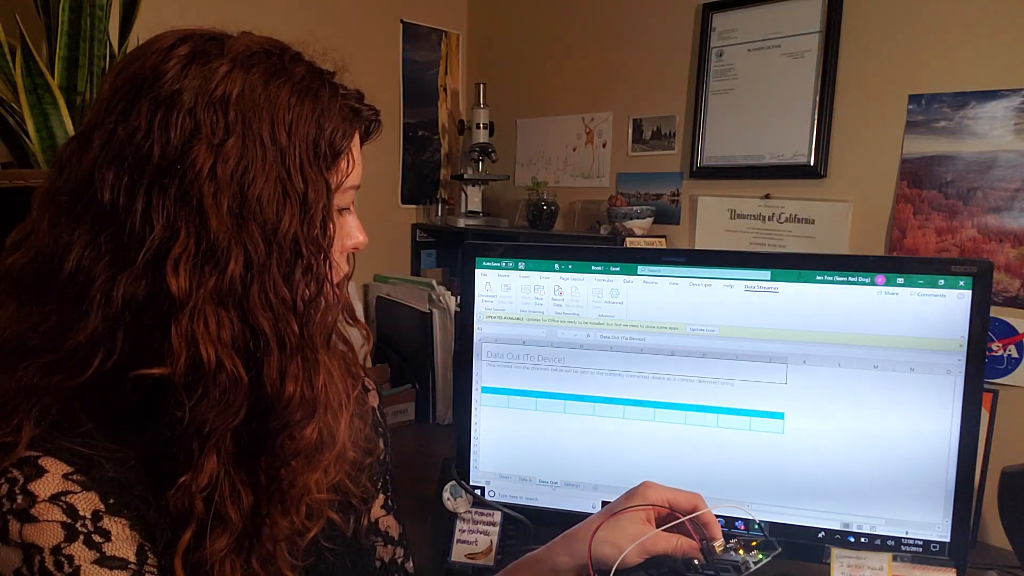